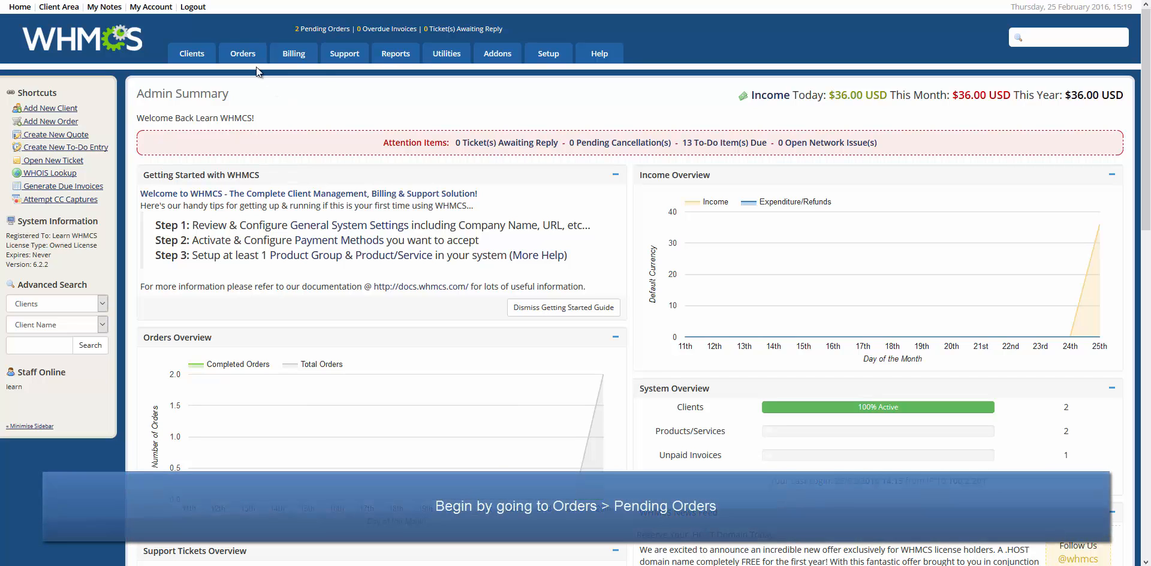
# Step: Show the Pending Orders list, which has two orders awaiting review
pyautogui.click(242, 53)
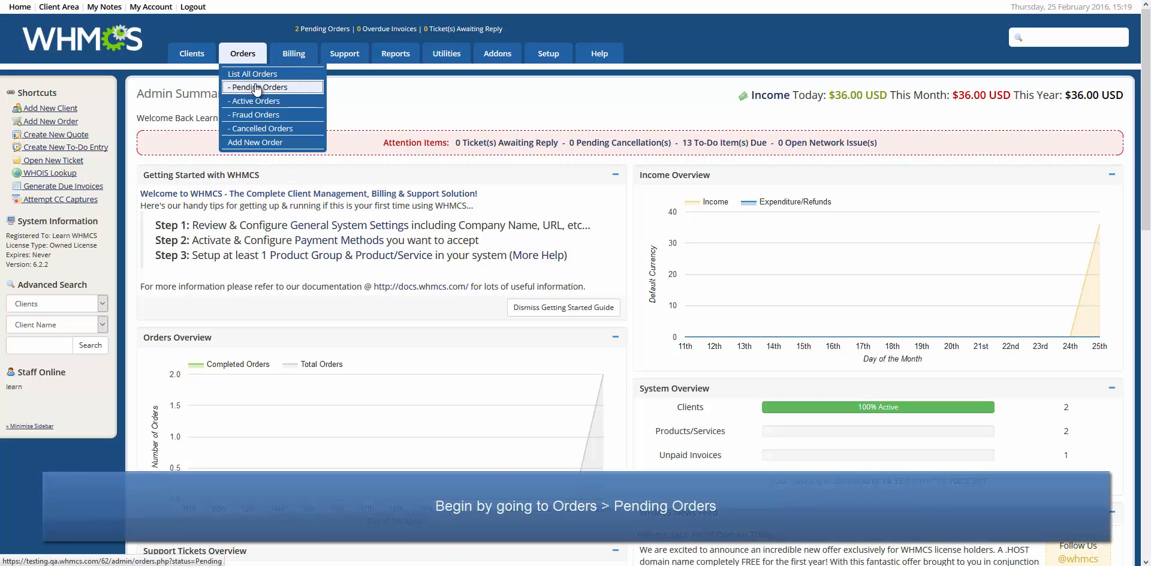
pyautogui.click(262, 86)
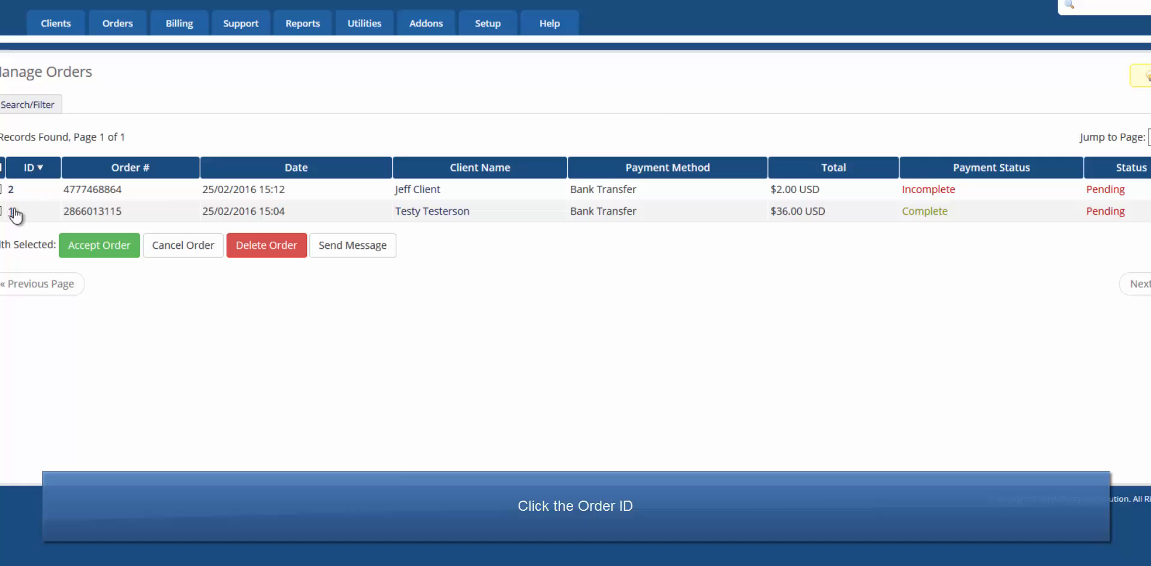
# Step: Accept order 1 ($36.00, aw3somecompany.org) with Enom as the domain registrar
pyautogui.click(14, 212)
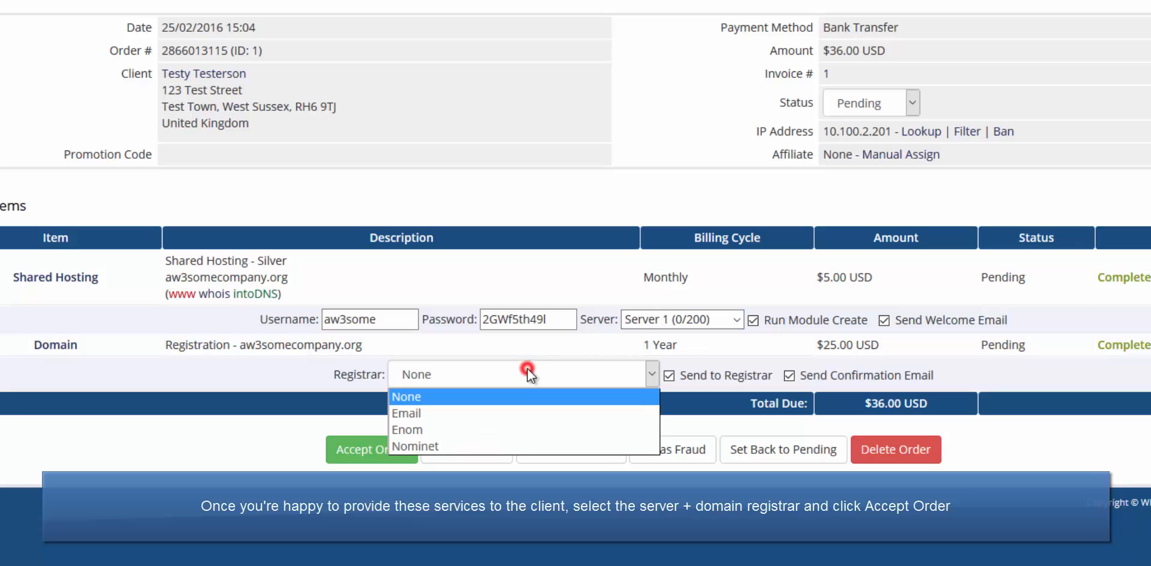
pyautogui.click(408, 429)
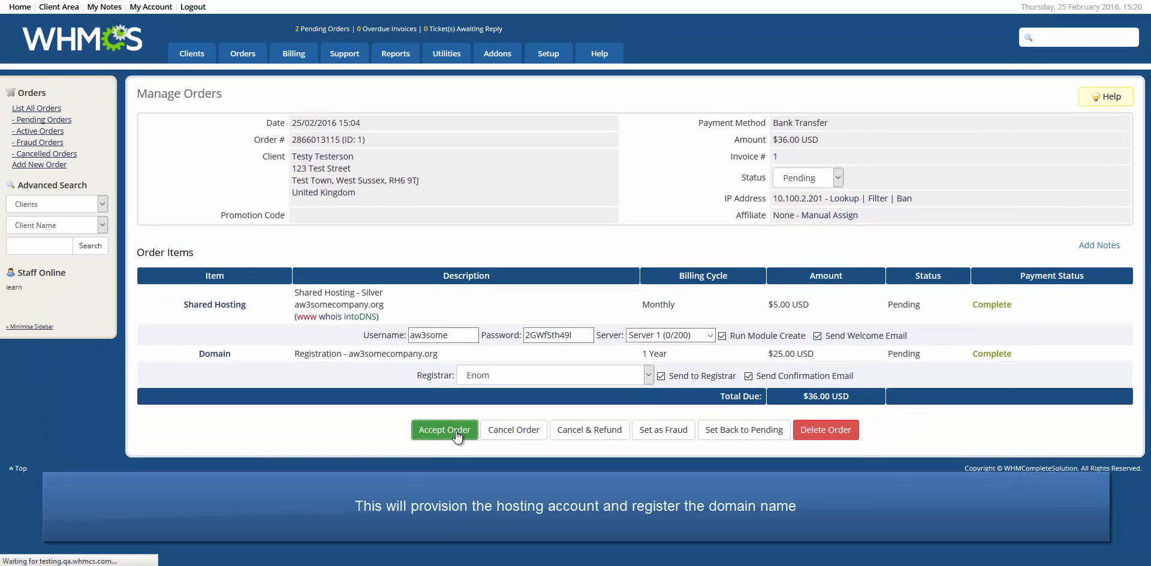
pyautogui.click(444, 430)
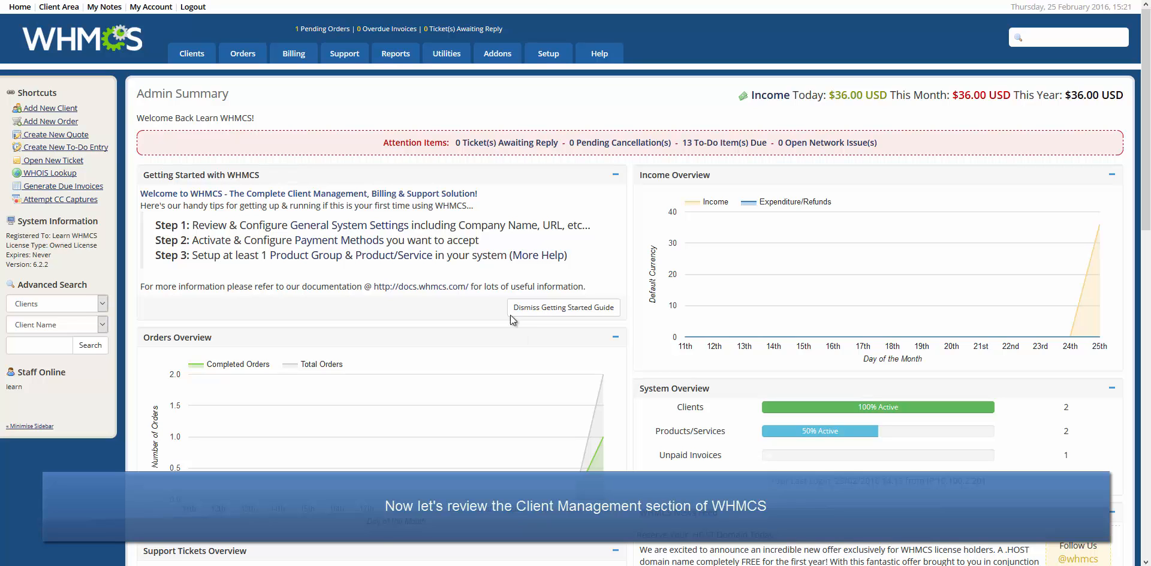
# Step: Open Testy Testerson's client profile and scroll to the Silver hosting and domain listings
pyautogui.click(192, 53)
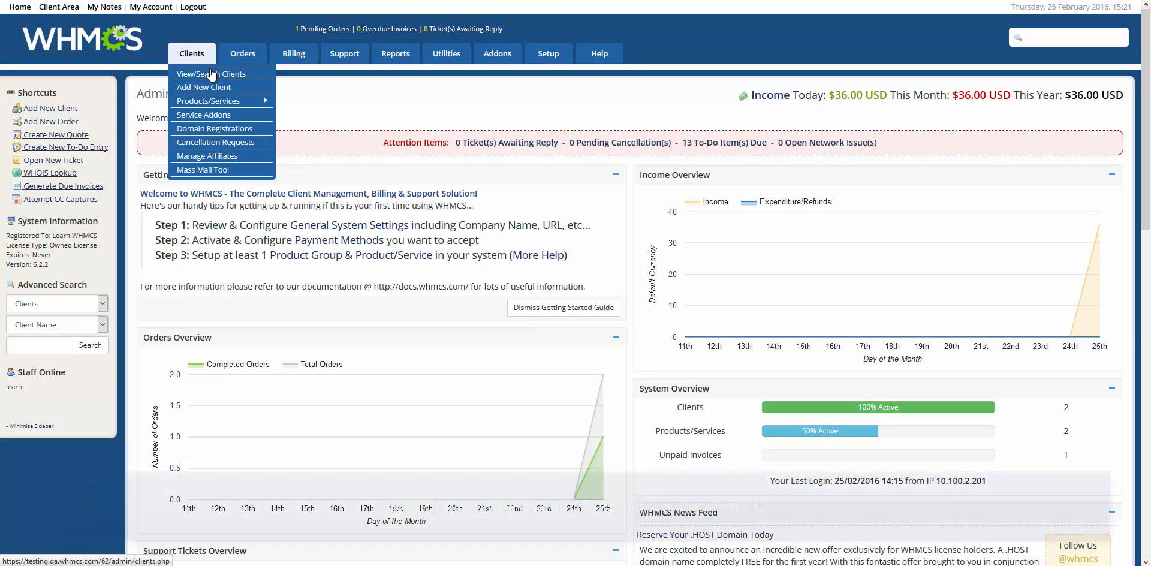
pyautogui.click(212, 73)
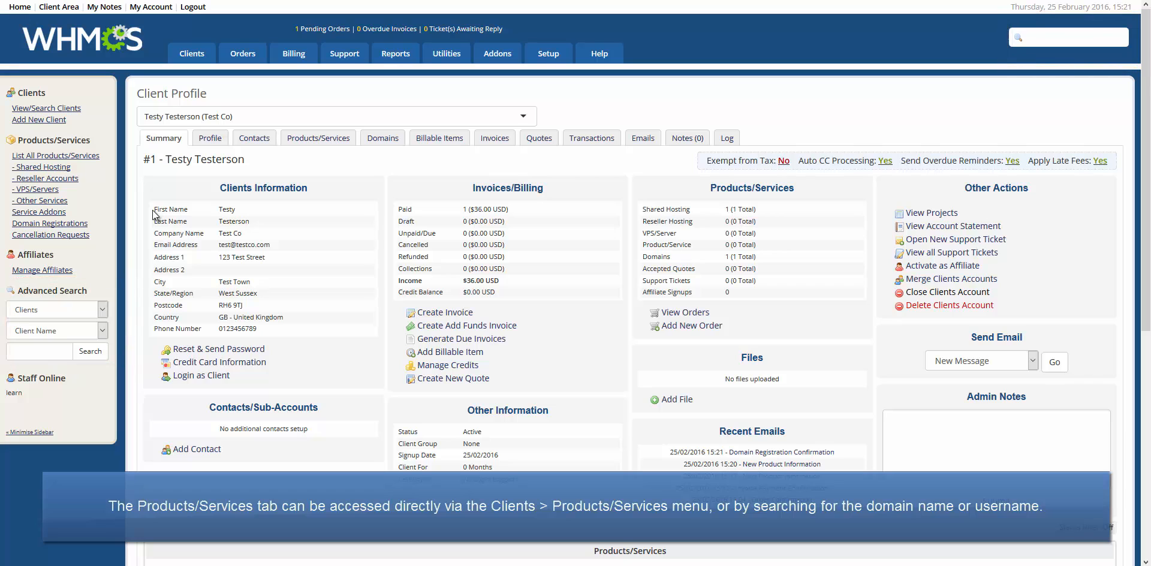
pyautogui.scroll(-3)
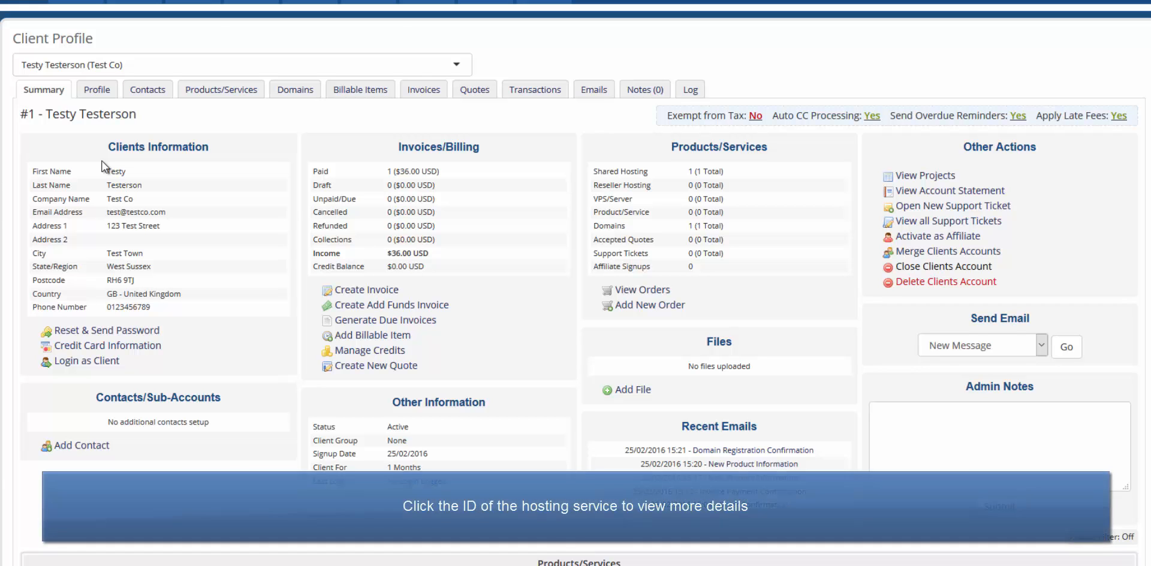
pyautogui.scroll(-3)
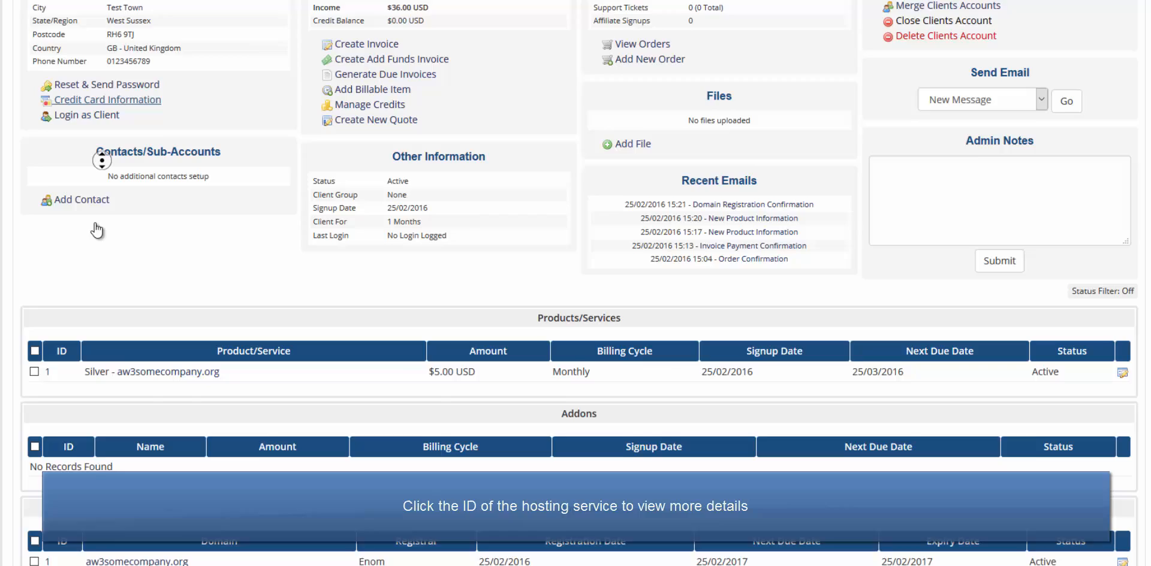
pyautogui.scroll(-3)
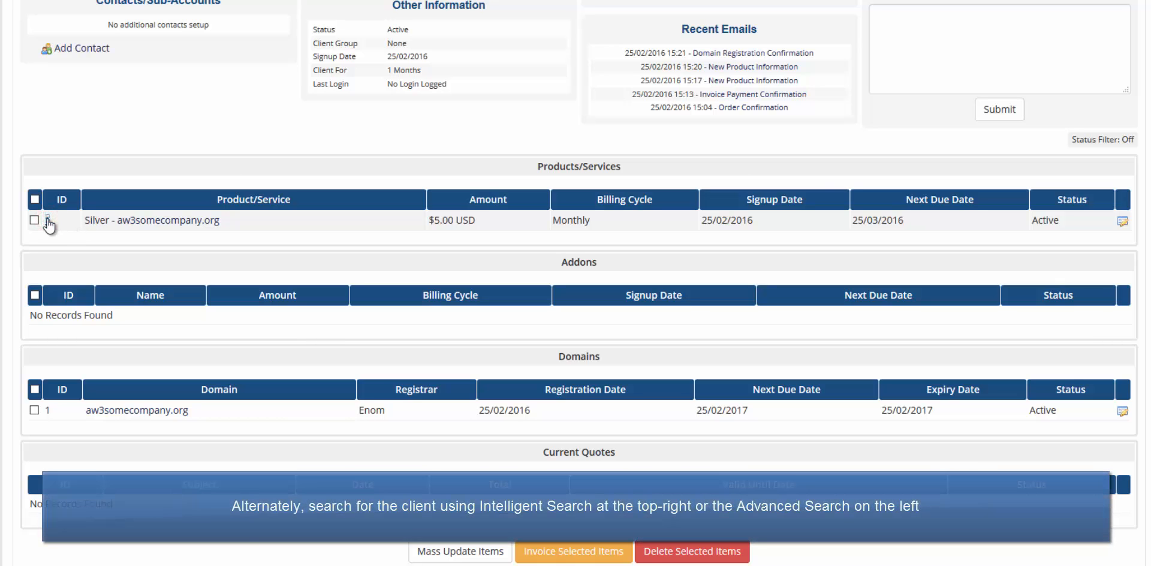
# Step: Open the Silver aw3somecompany.org hosting service's details page
pyautogui.click(152, 220)
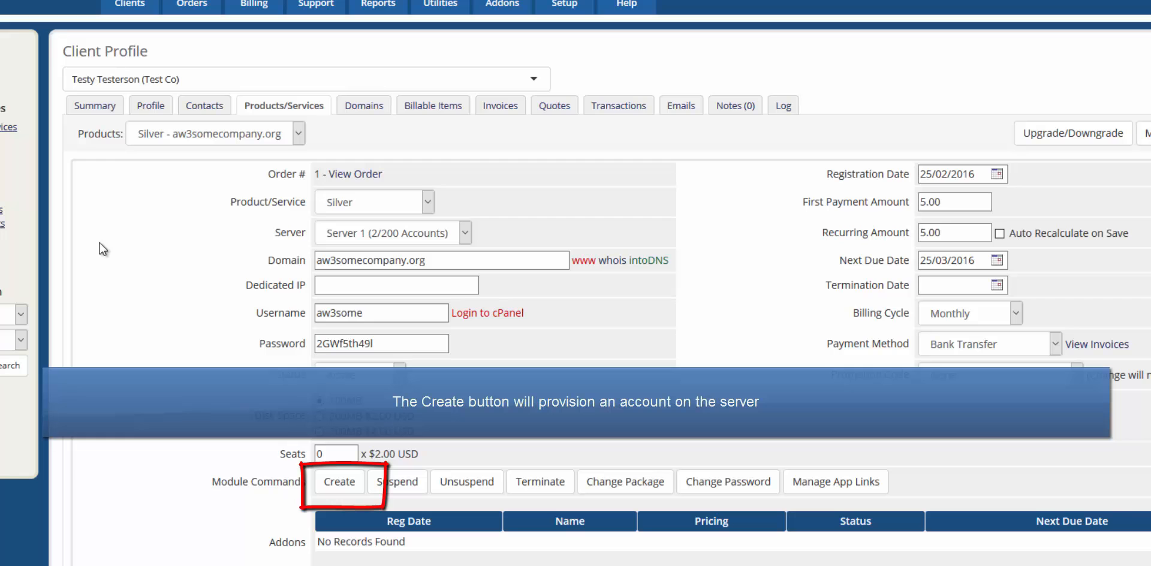
pyautogui.moveTo(397, 481)
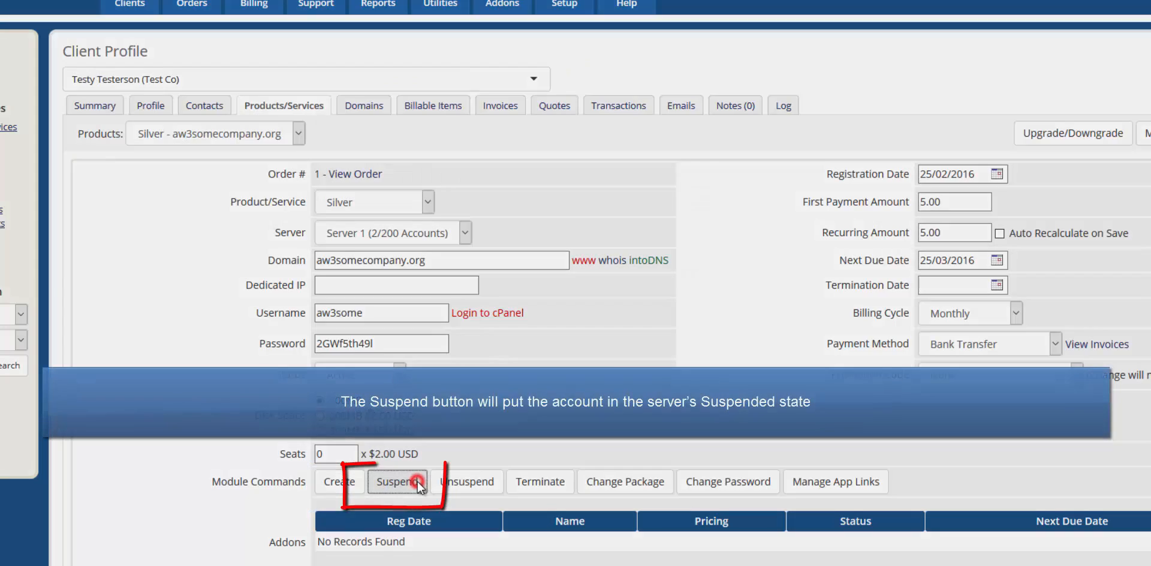
# Step: Suspend the hosting account on the server, then unsuspend it
pyautogui.click(397, 482)
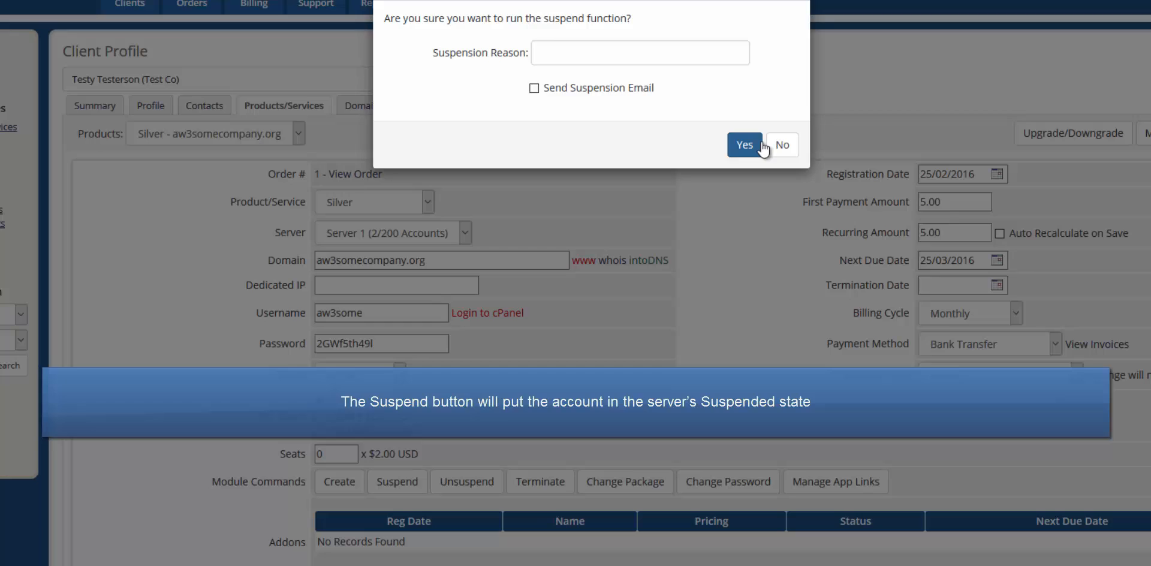
pyautogui.click(744, 145)
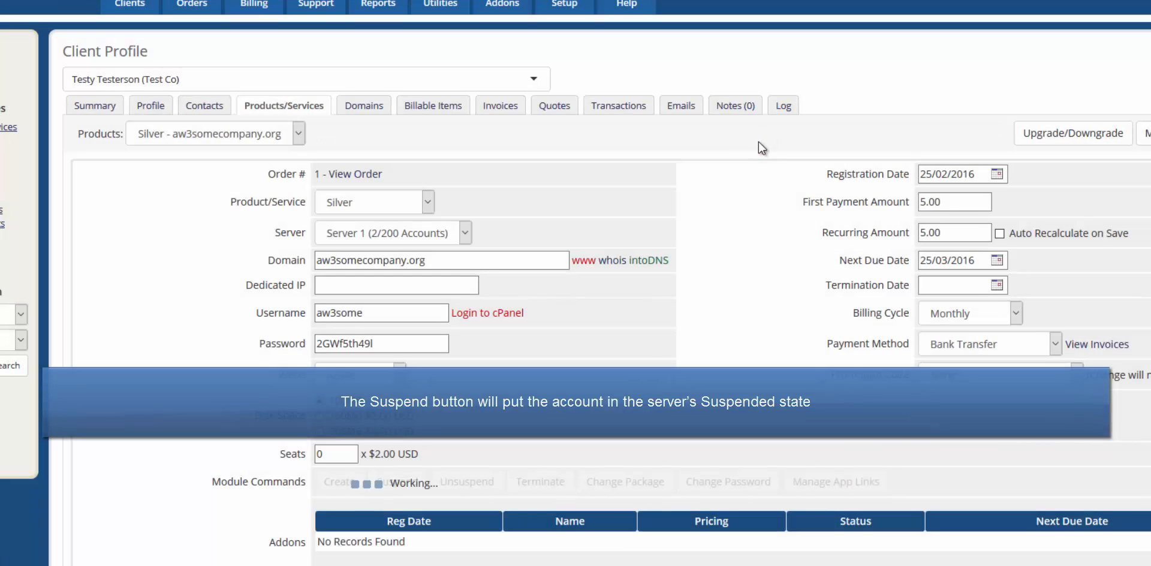
pyautogui.click(397, 481)
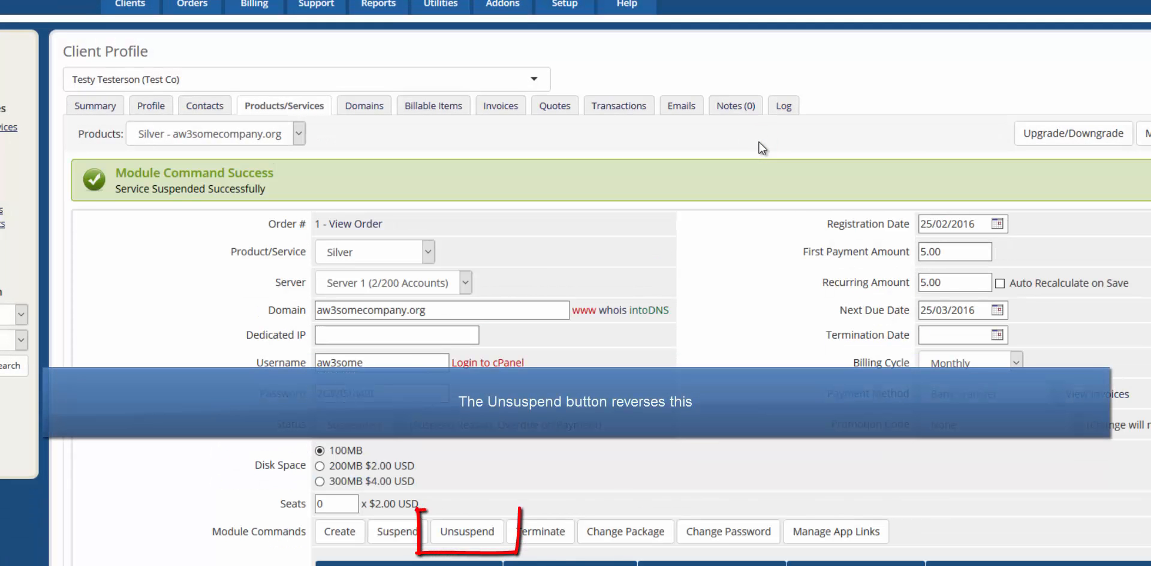
pyautogui.click(467, 530)
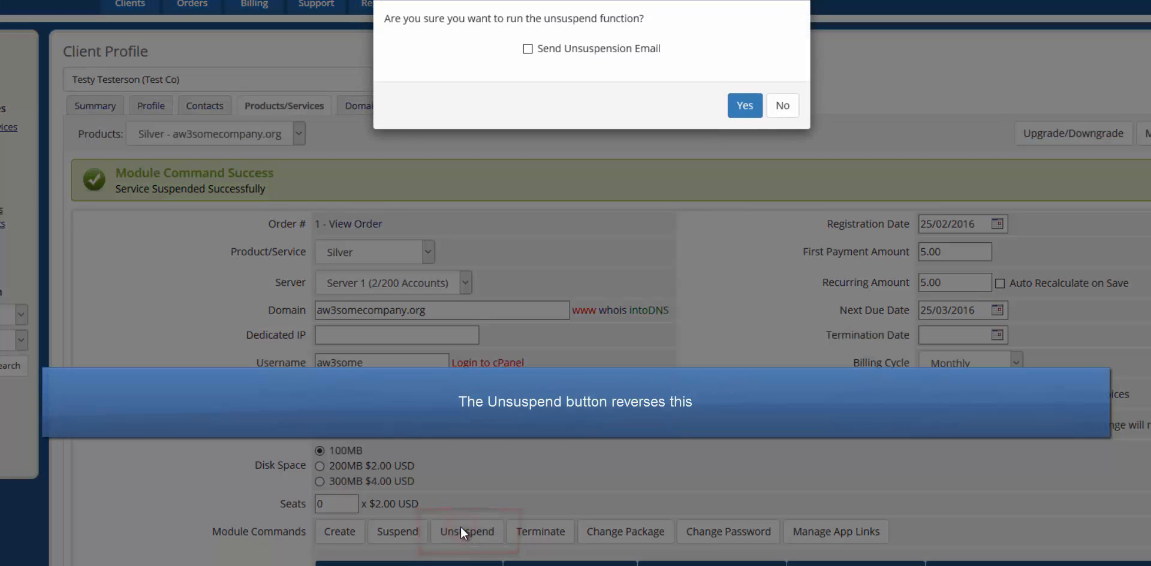
pyautogui.click(744, 105)
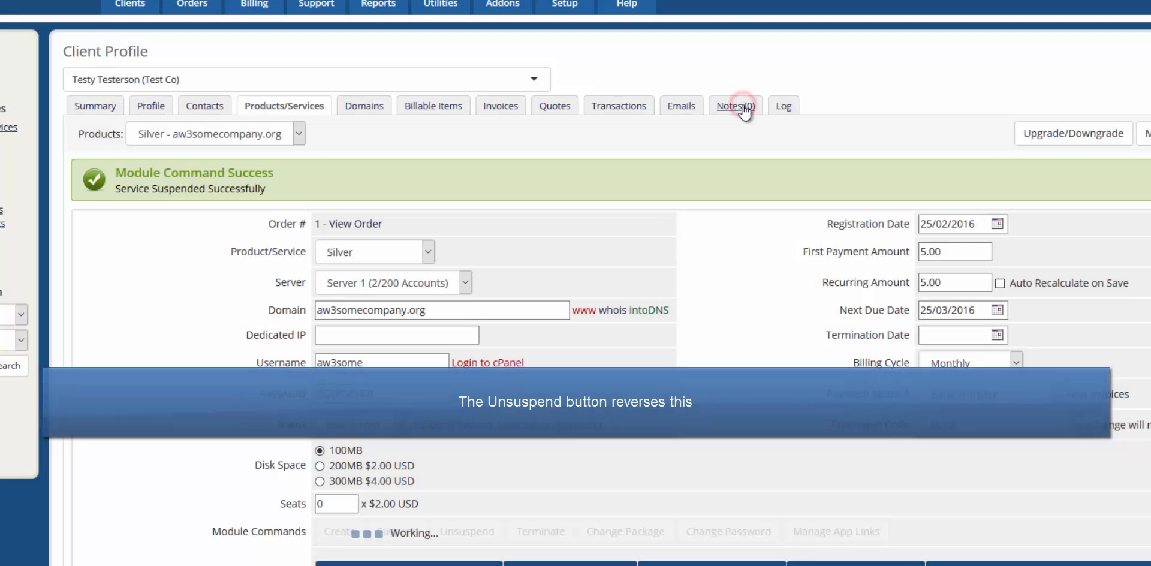
pyautogui.click(467, 531)
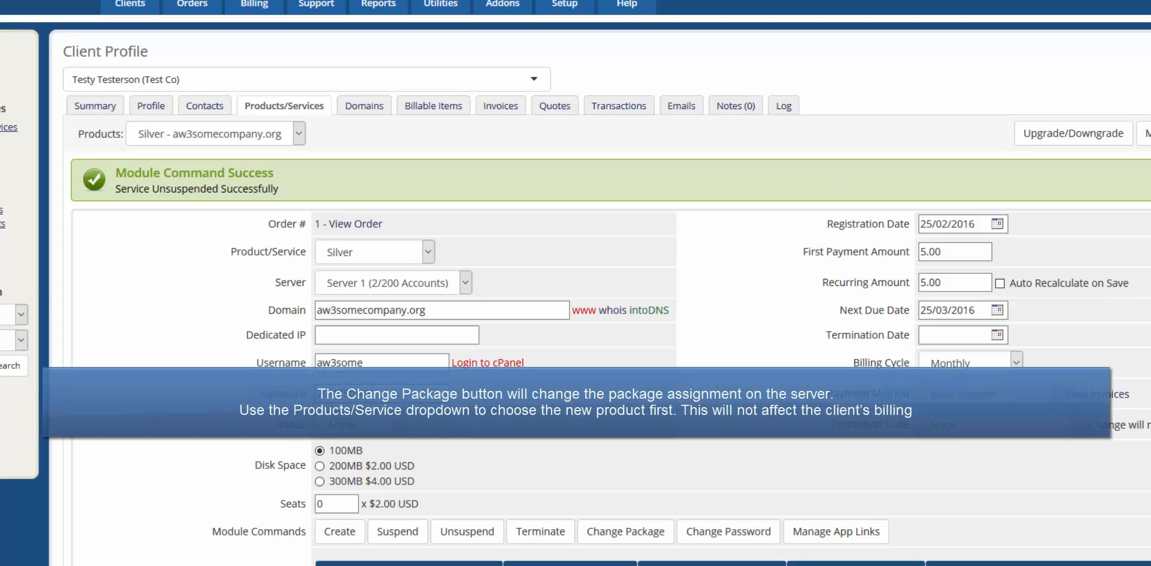
# Step: Switch the service's product to Bronze and apply the package change on the server
pyautogui.click(374, 251)
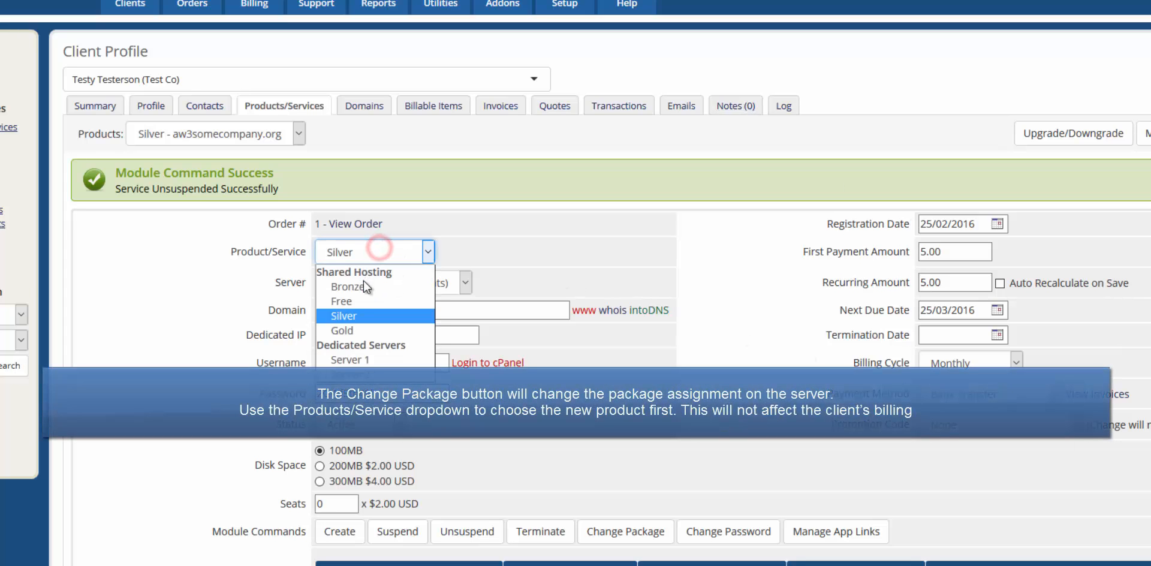
pyautogui.click(344, 287)
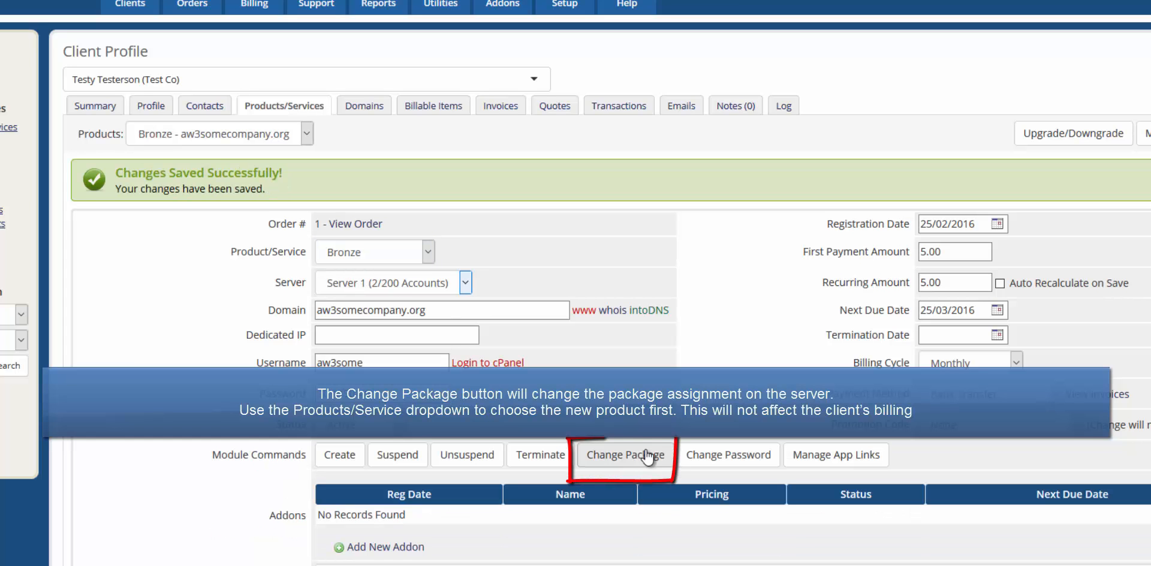
pyautogui.click(625, 454)
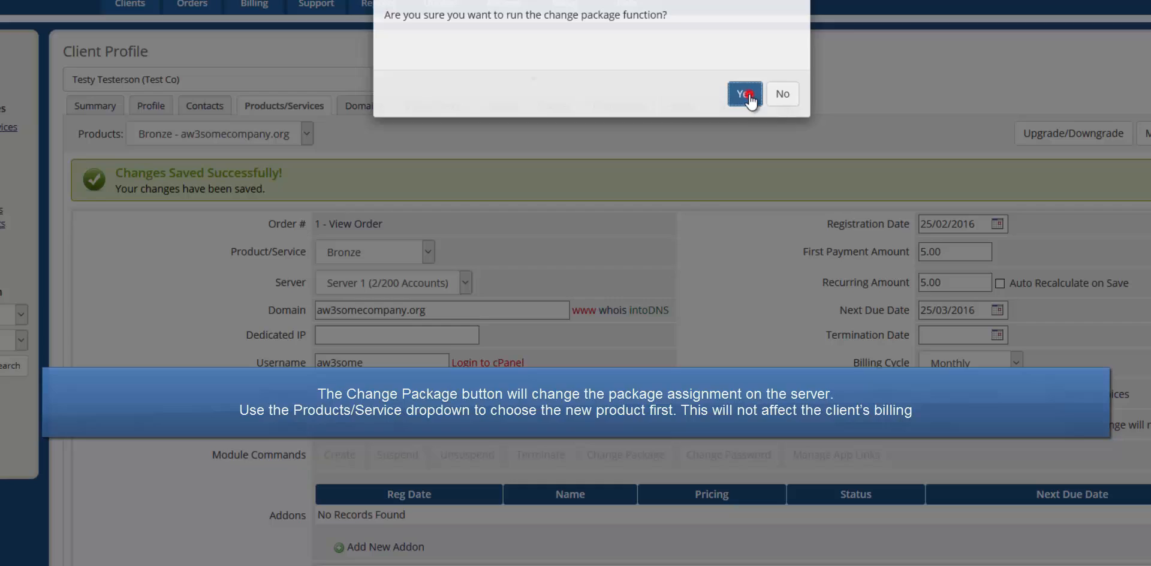
pyautogui.click(743, 94)
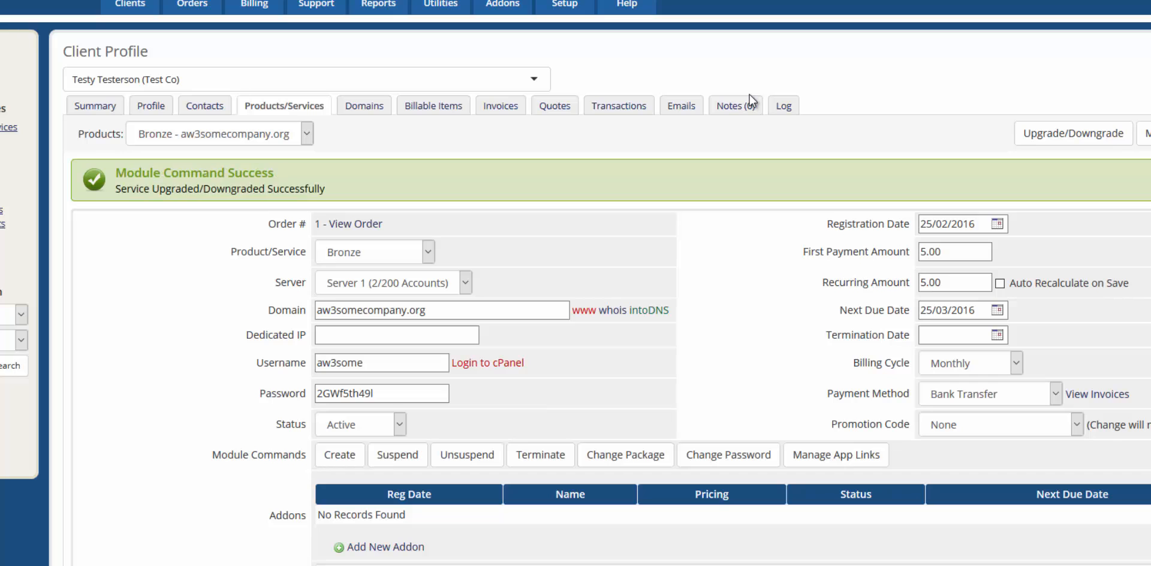
pyautogui.moveTo(729, 454)
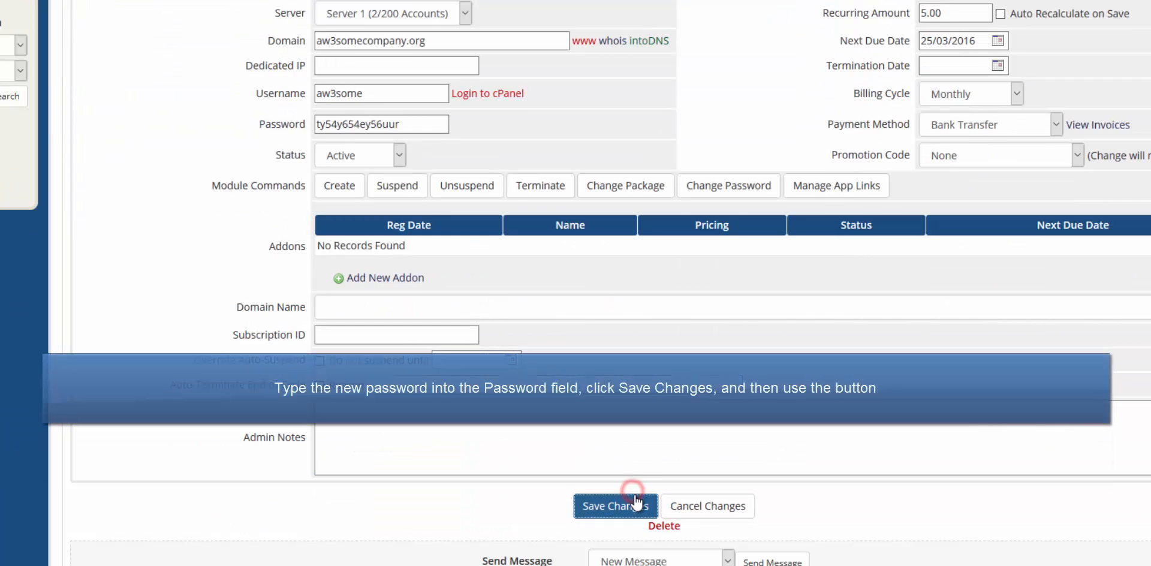
# Step: Save the service's new password and push it to the hosting server
pyautogui.click(615, 506)
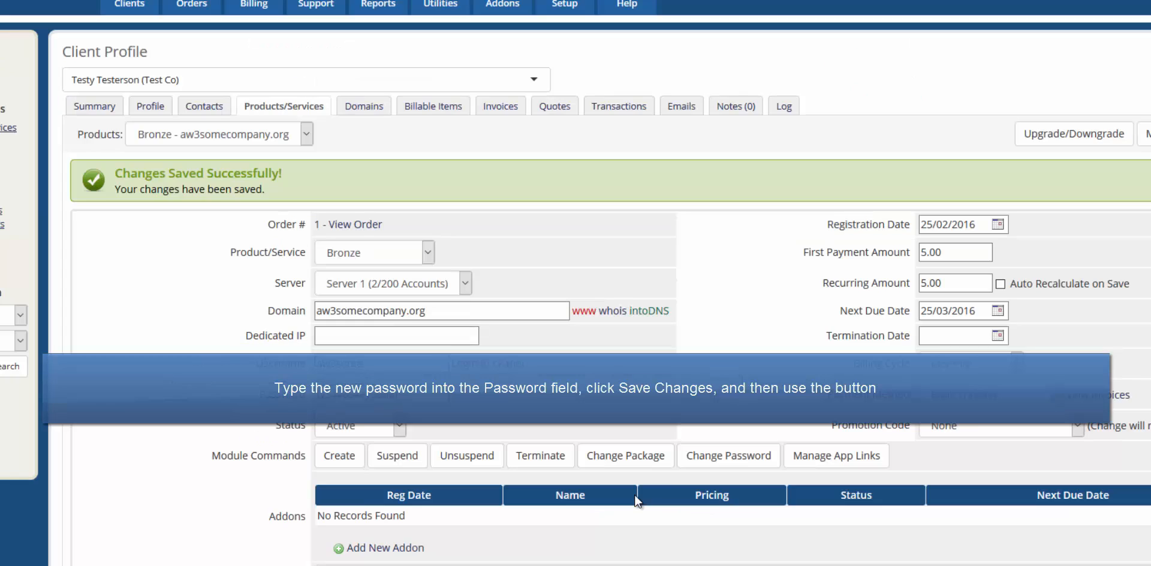
pyautogui.click(728, 455)
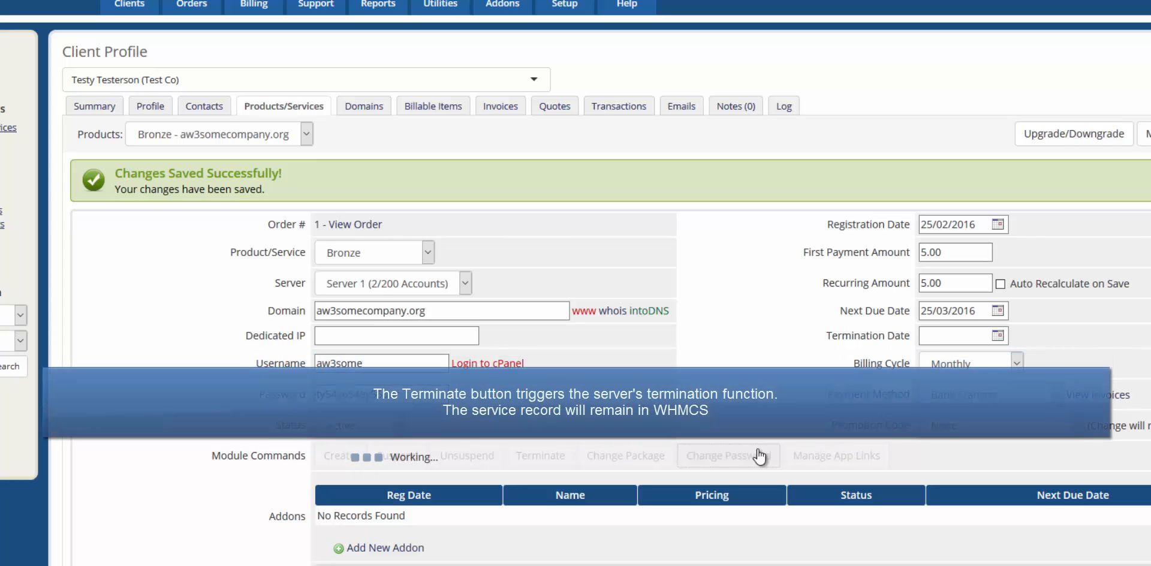
pyautogui.click(727, 455)
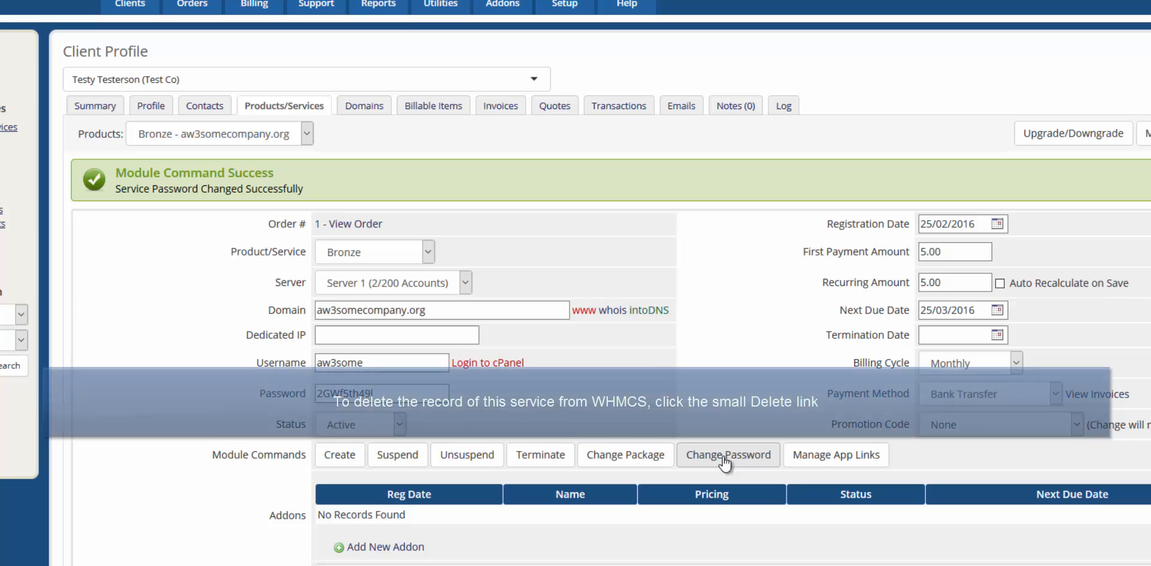
pyautogui.scroll(-3)
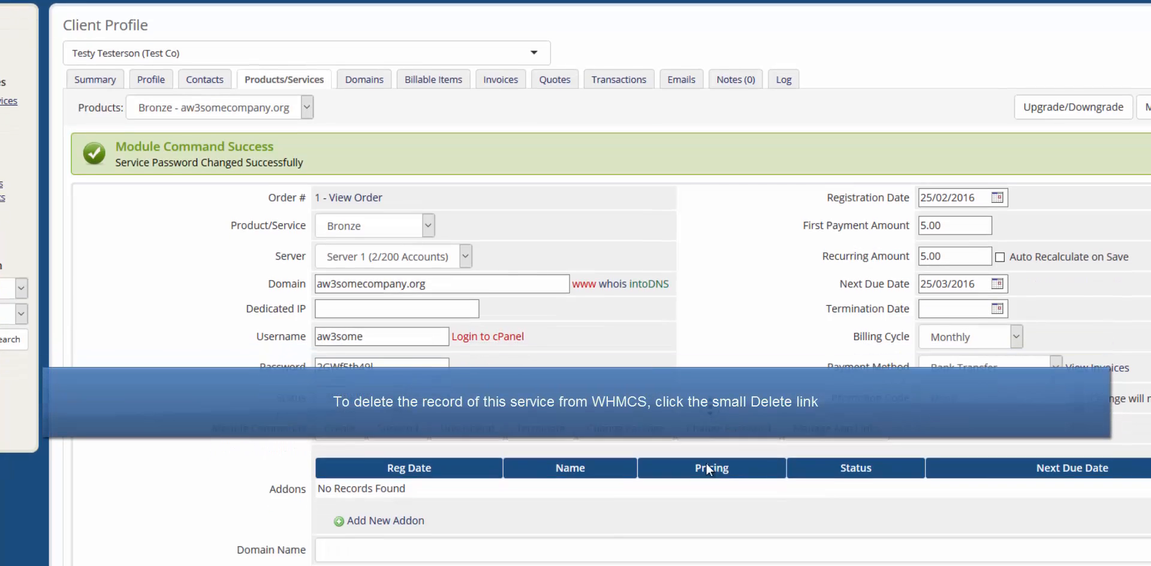
pyautogui.scroll(-3)
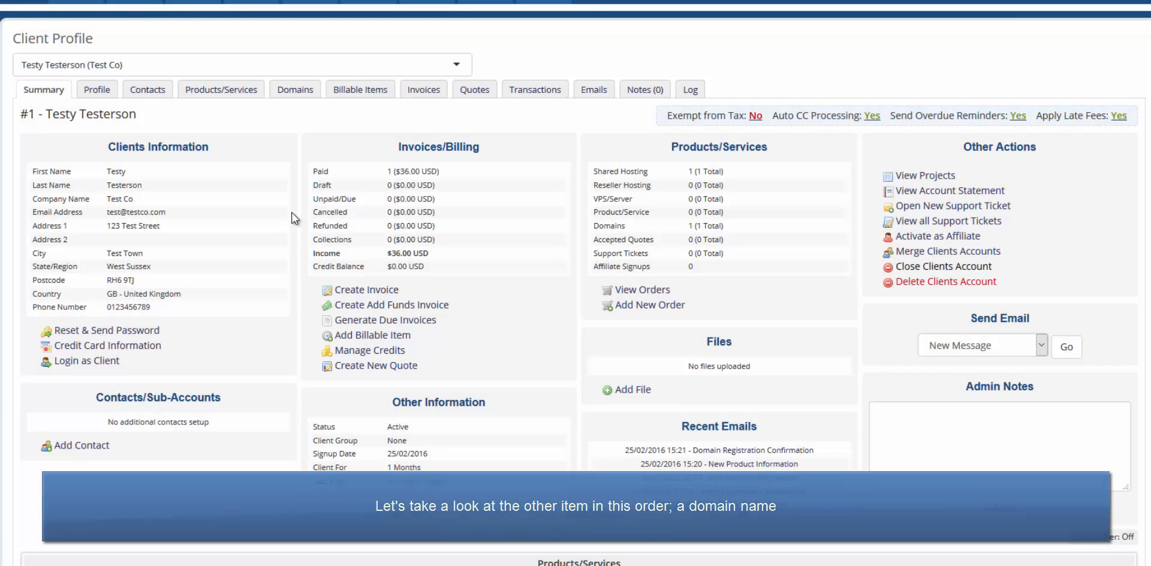
# Step: Scroll the client summary down toward the aw3somecompany.org domain
pyautogui.scroll(-3)
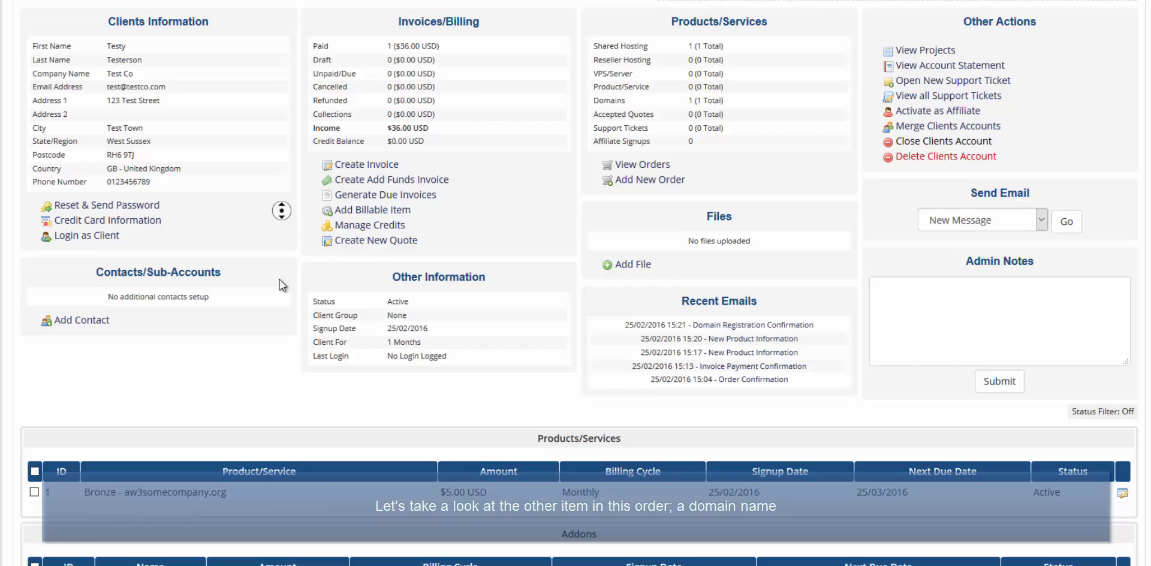
pyautogui.scroll(-3)
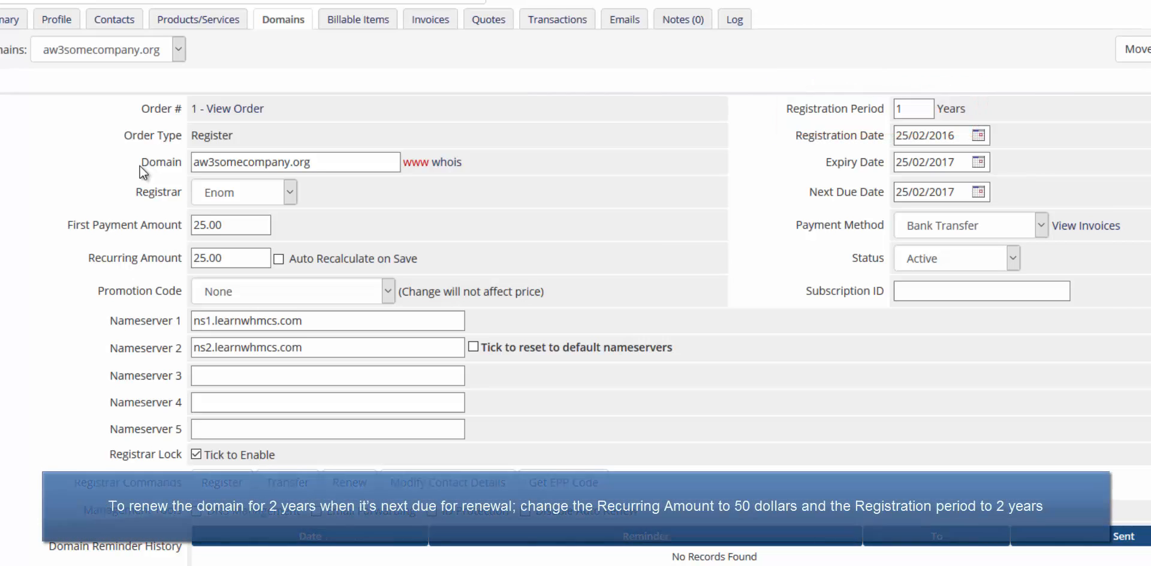
# Step: Set the domain's recurring amount to 50.00 with a 2-year registration period and save
pyautogui.write('50')
pyautogui.write('2')
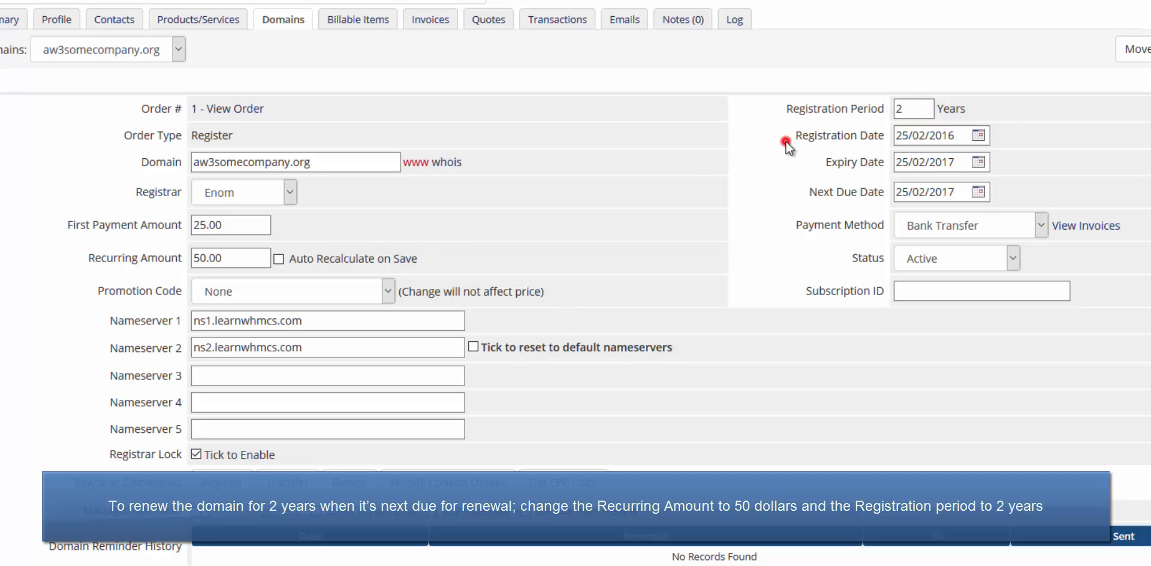
pyautogui.scroll(-3)
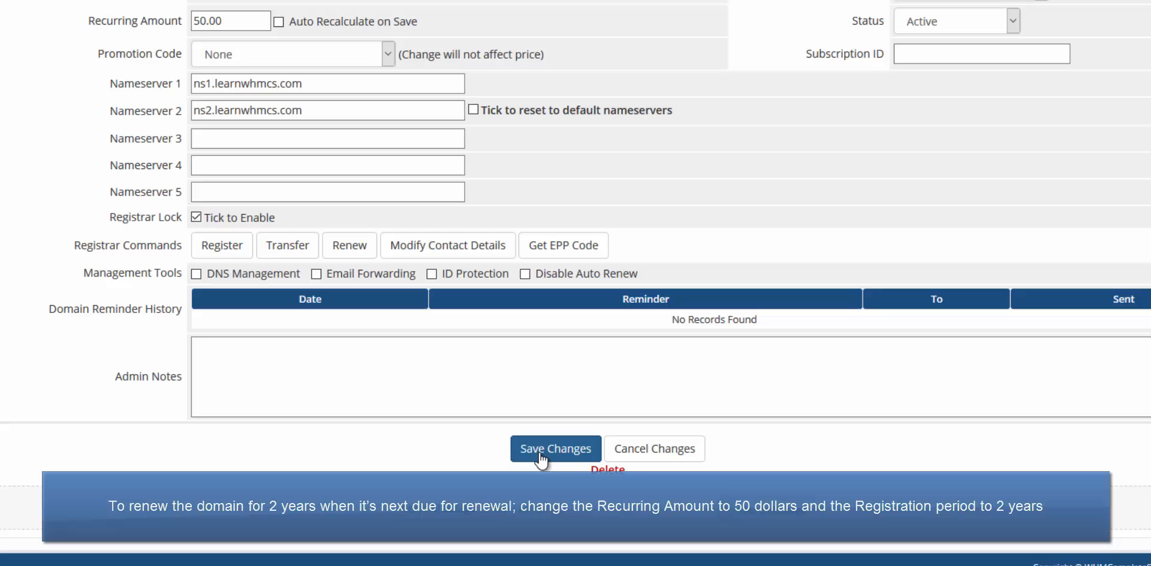
pyautogui.click(555, 448)
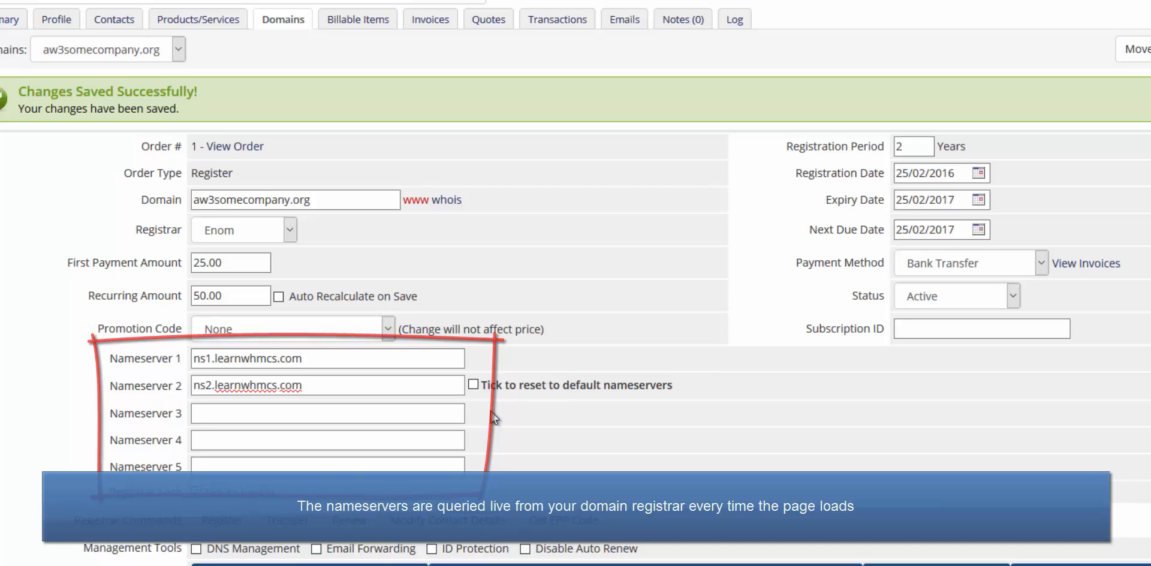
# Step: Add ns3.learnwhmcs.com as Nameserver 3 and save the domain
pyautogui.write('ns3.learnwhmcs.com')
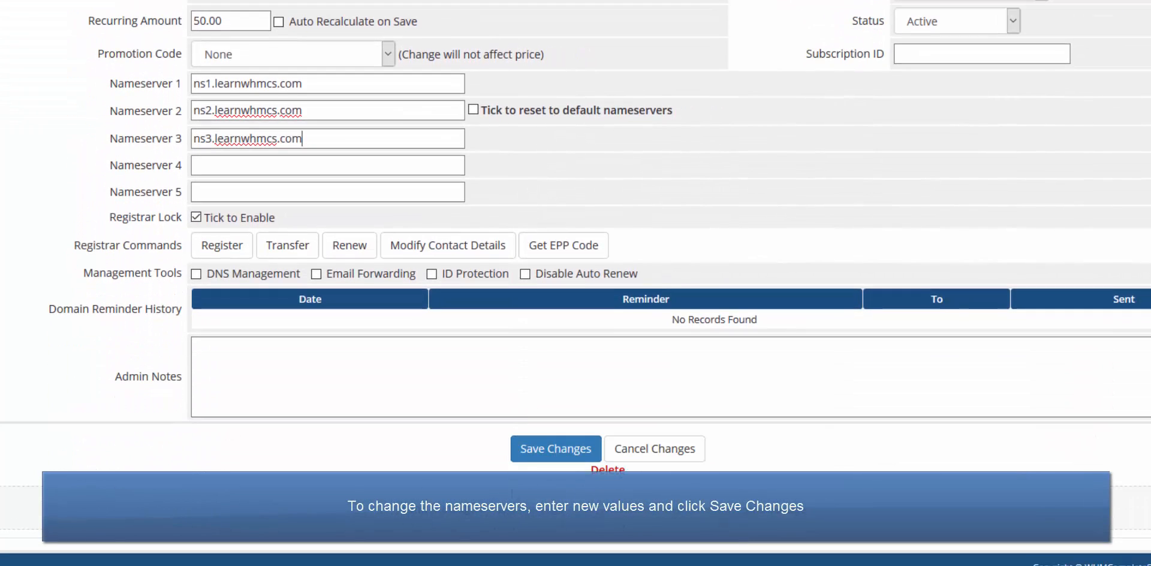
pyautogui.click(555, 449)
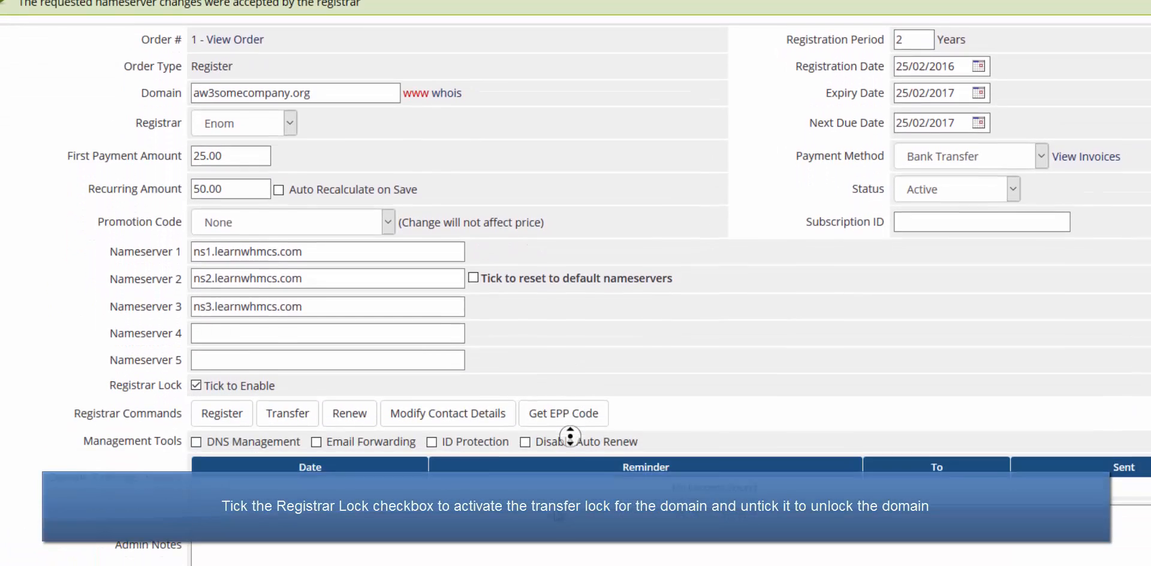
pyautogui.scroll(-3)
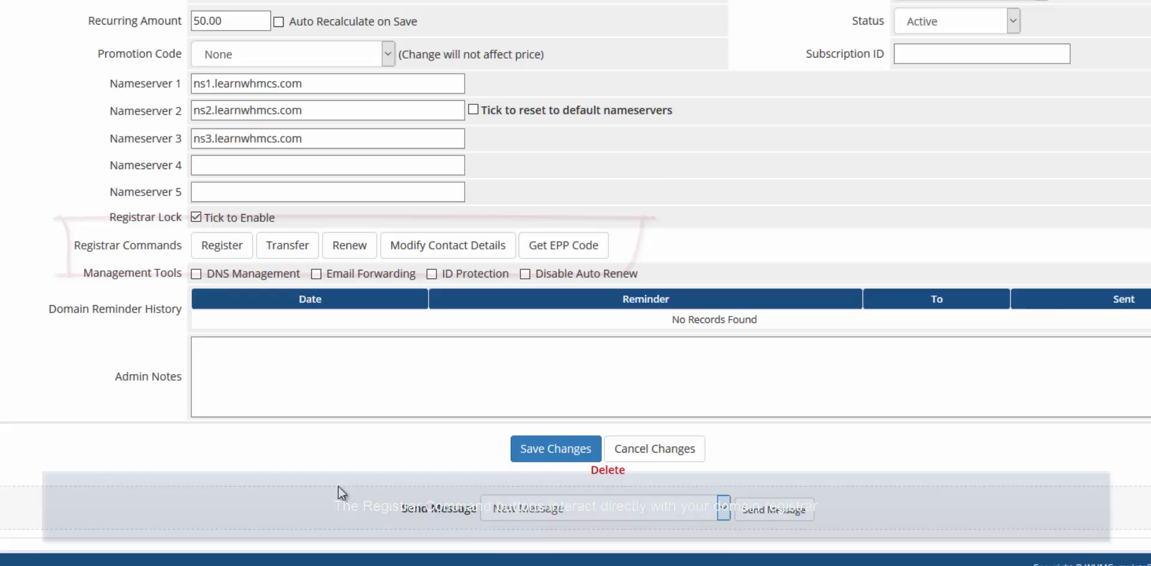
pyautogui.moveTo(221, 244)
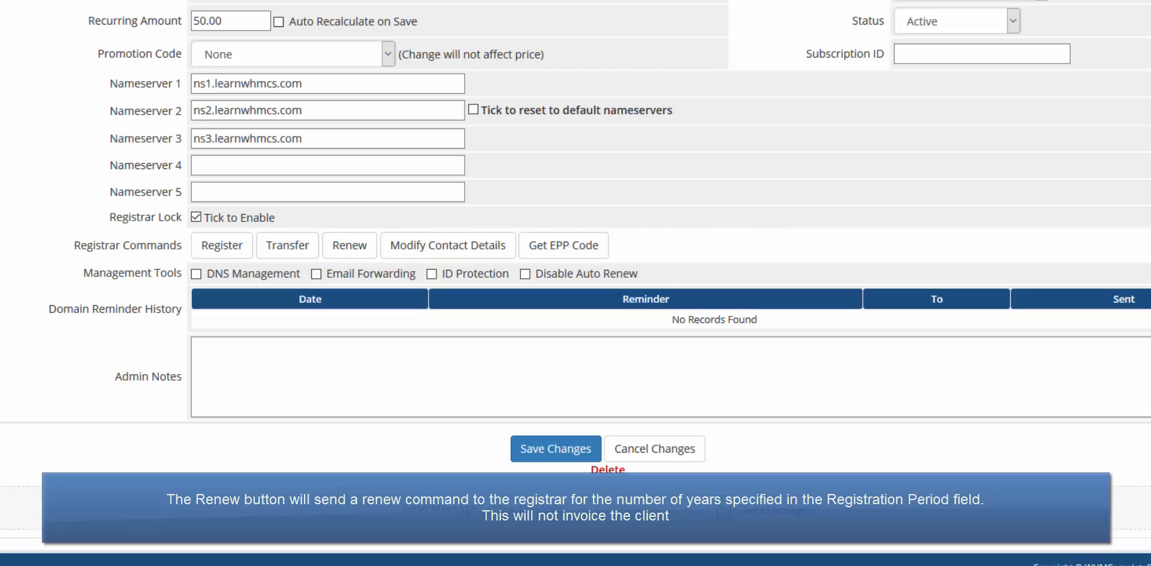
pyautogui.moveTo(447, 245)
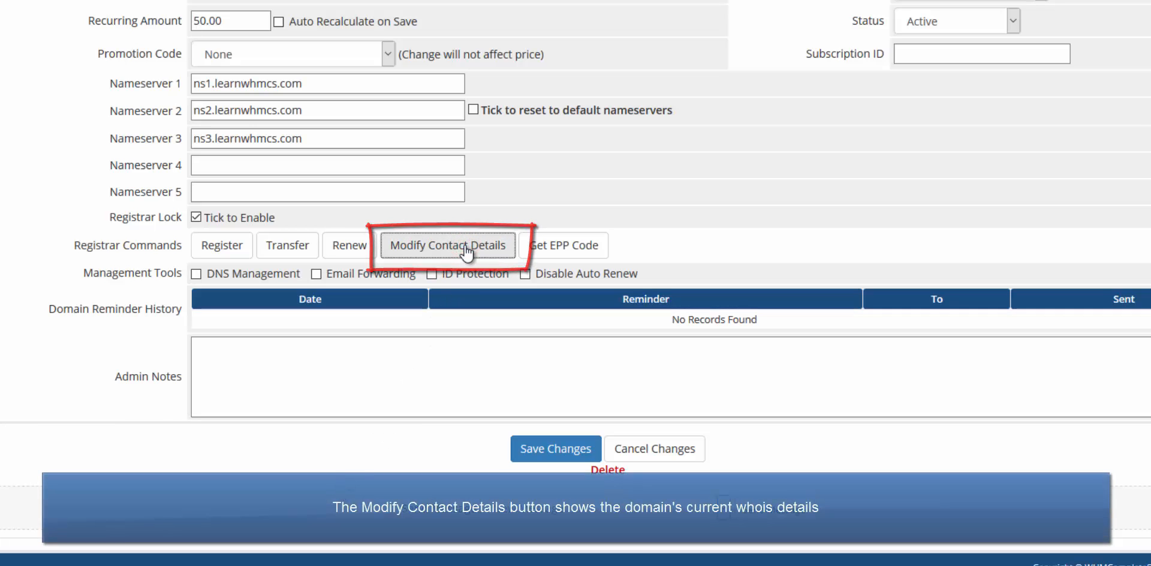
pyautogui.click(447, 245)
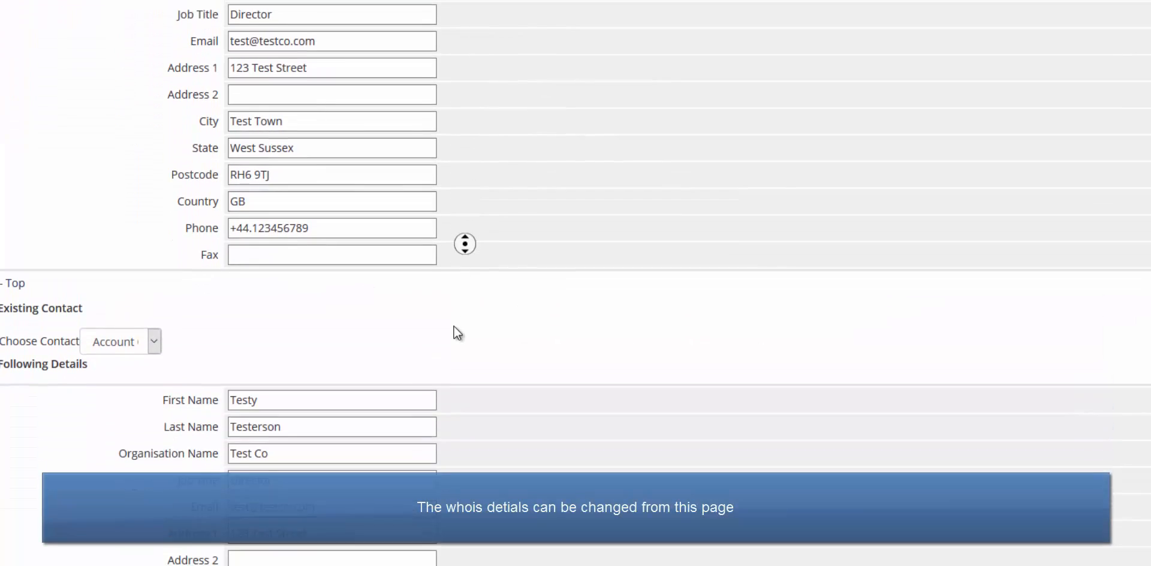
pyautogui.scroll(-3)
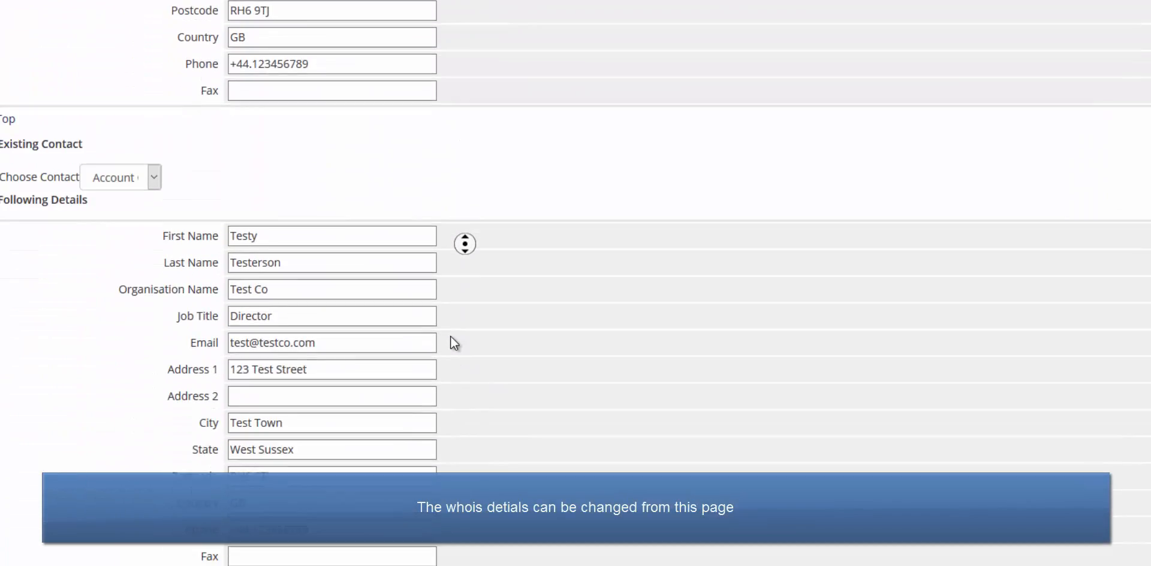
pyautogui.scroll(-3)
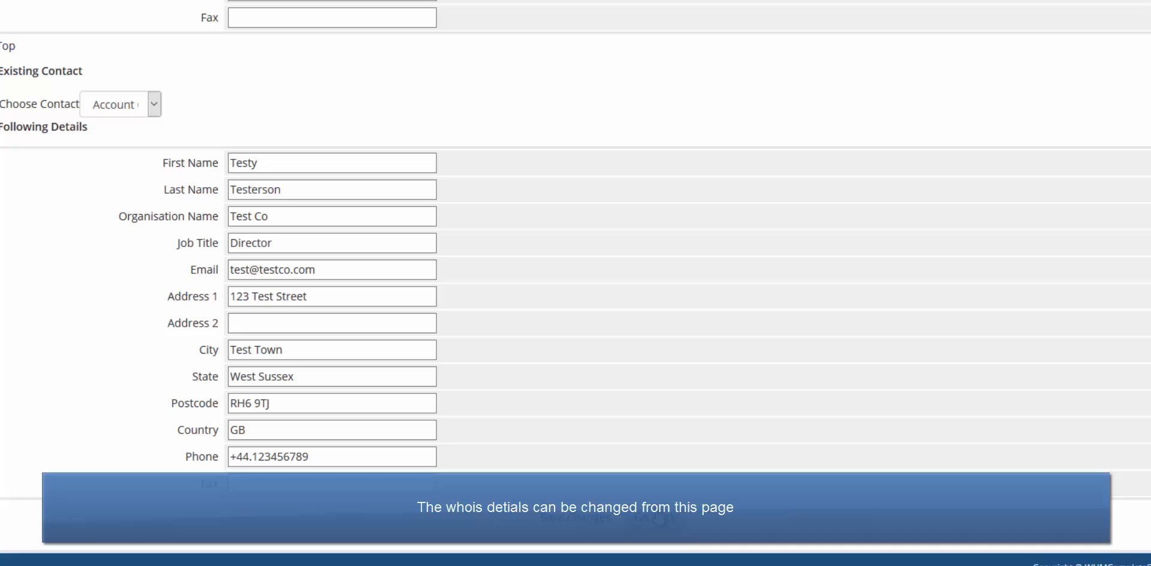
pyautogui.click(361, 35)
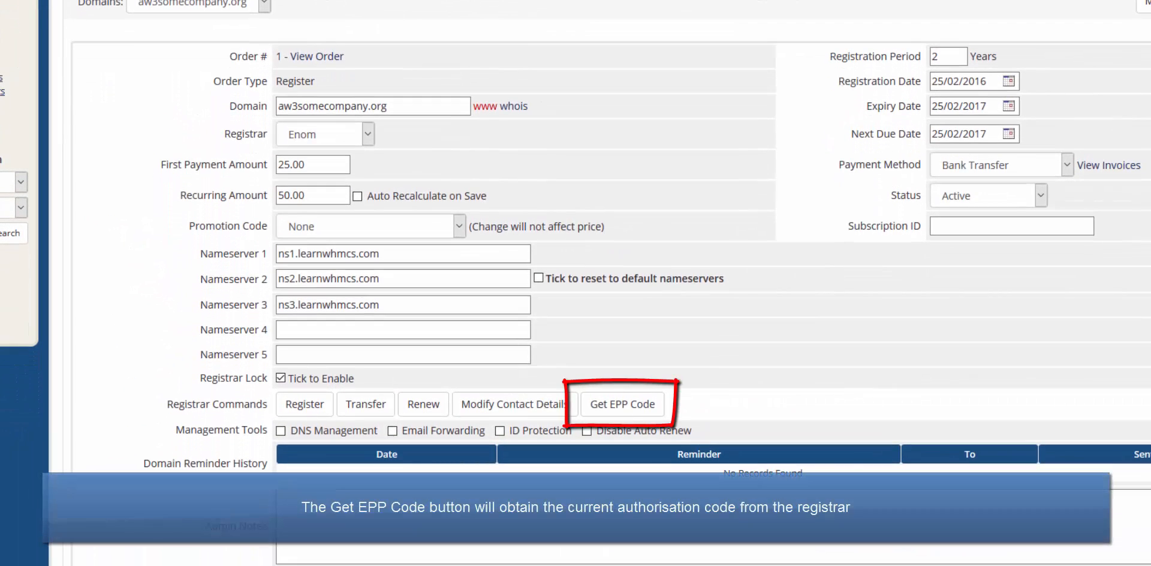
# Step: Request aw3somecompany.org's EPP code from the registrar and confirm the request
pyautogui.click(621, 404)
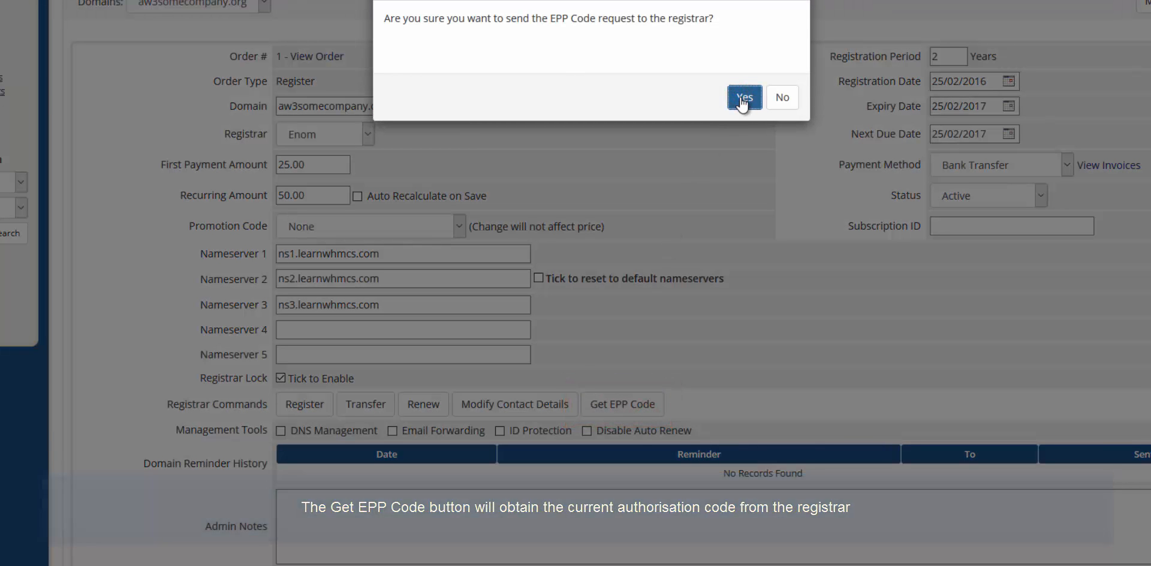
pyautogui.click(743, 97)
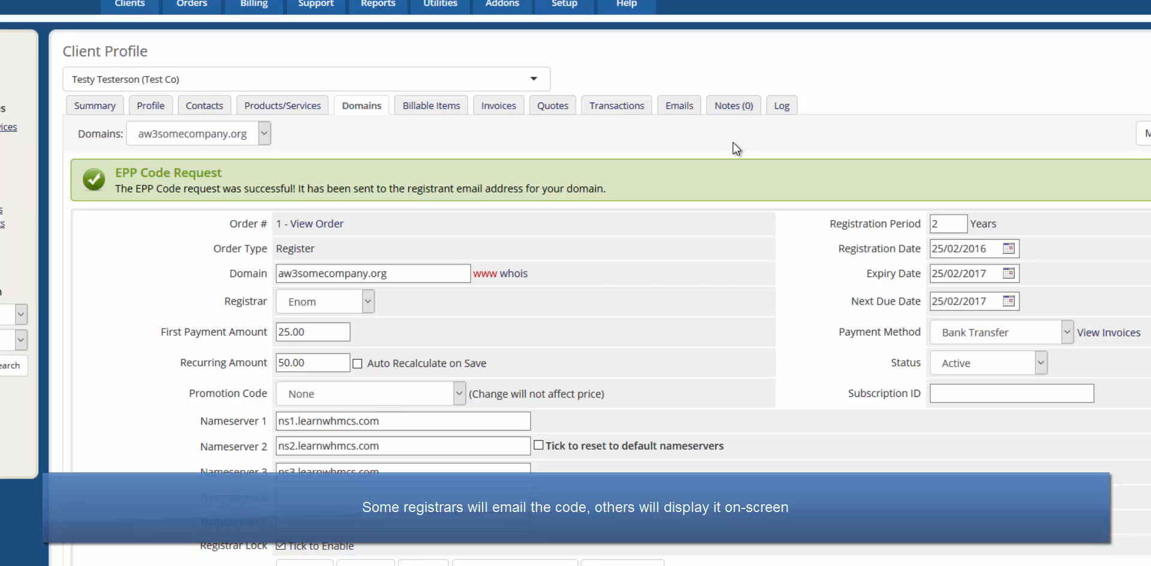
pyautogui.scroll(-3)
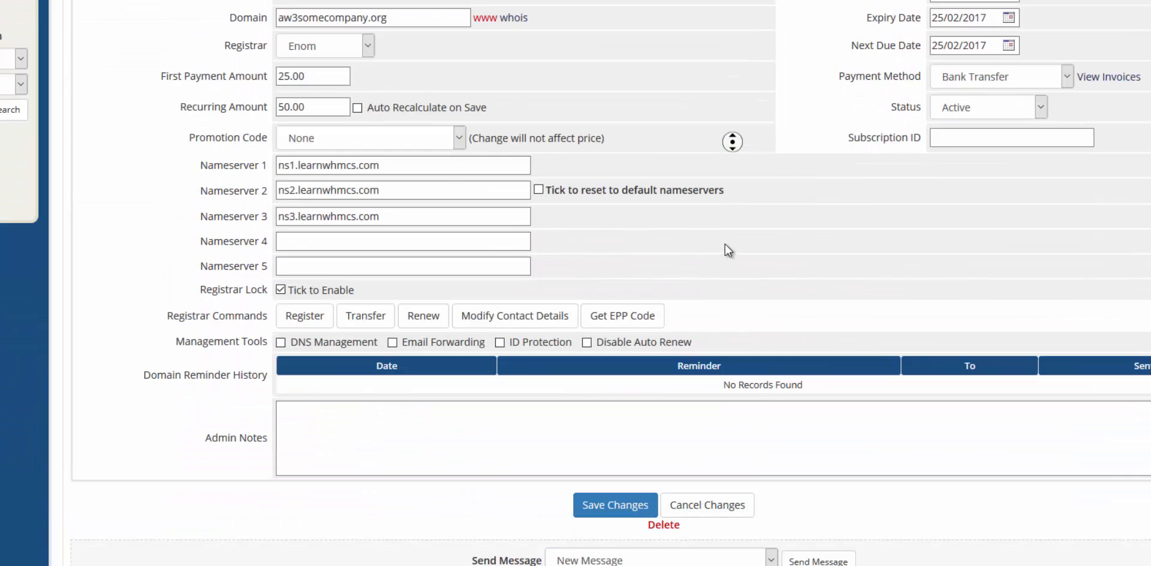